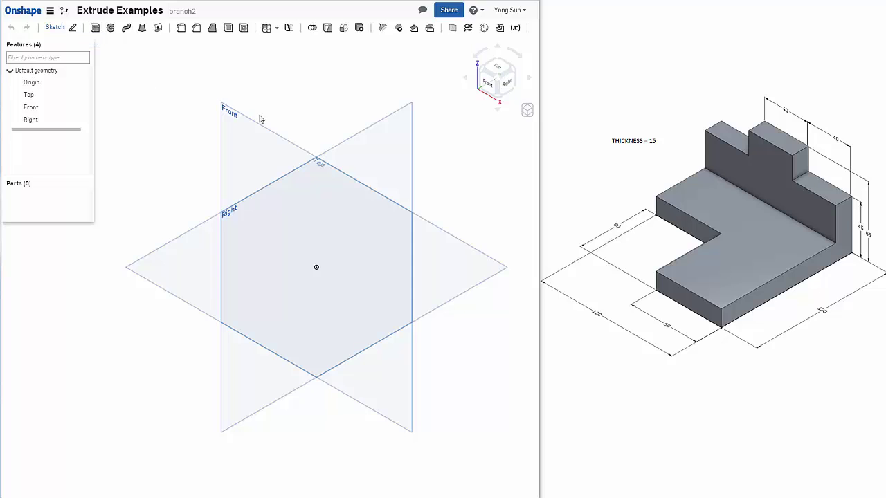
mouse_move(826, 325)
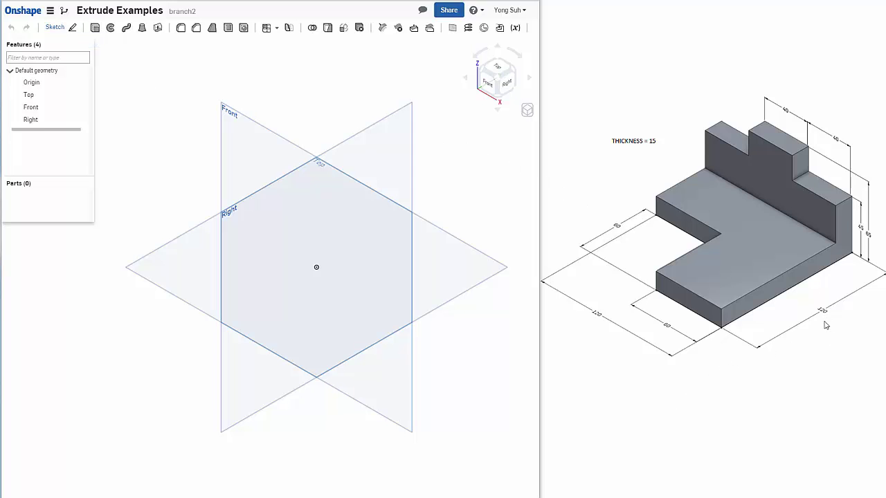
mouse_move(601, 336)
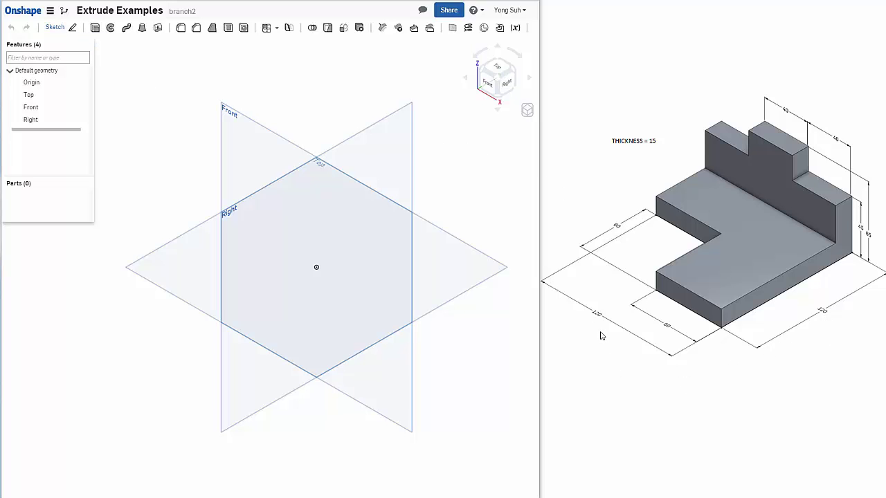
mouse_move(112, 84)
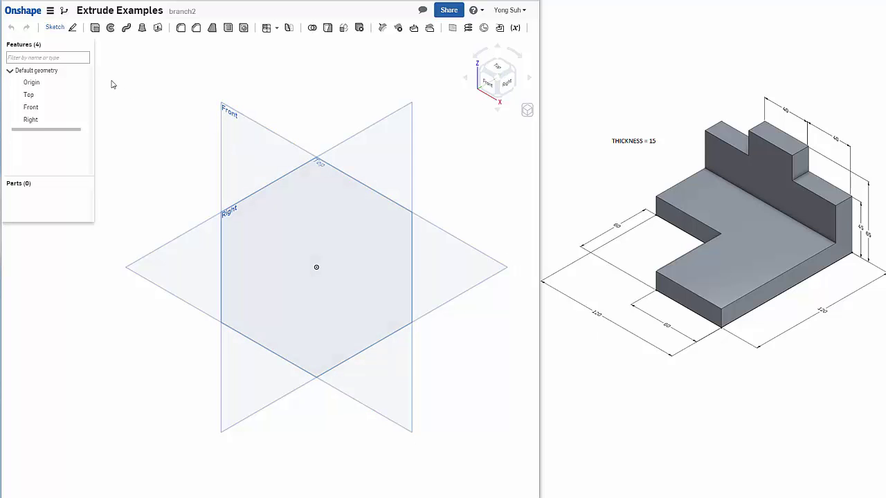
- Confirm the workspace units as millimeter, degree and kilogram from the document menu
left_click(50, 9)
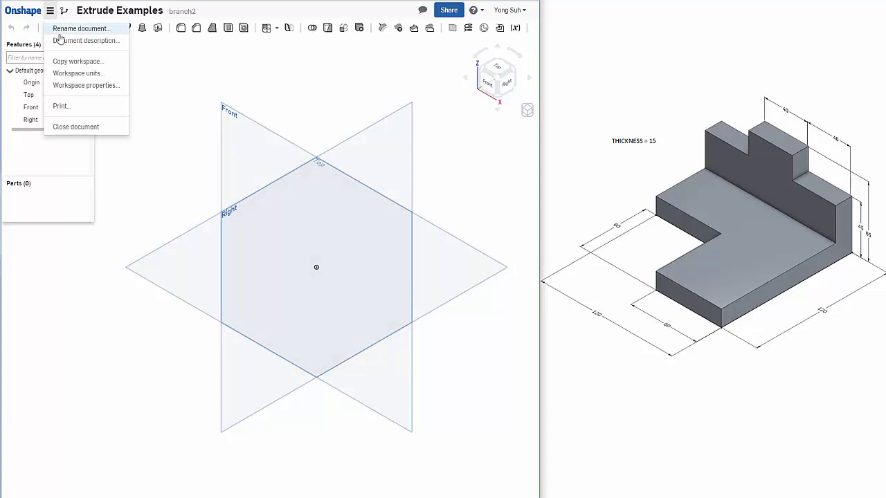
mouse_move(78, 74)
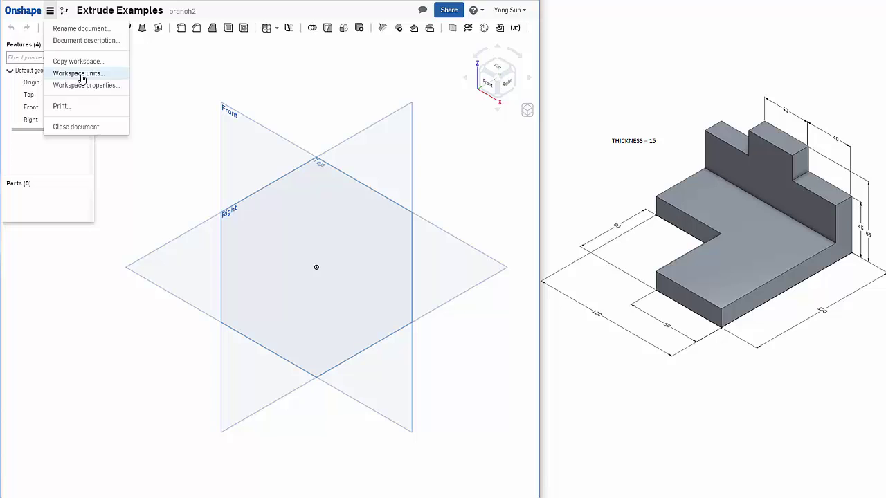
left_click(78, 74)
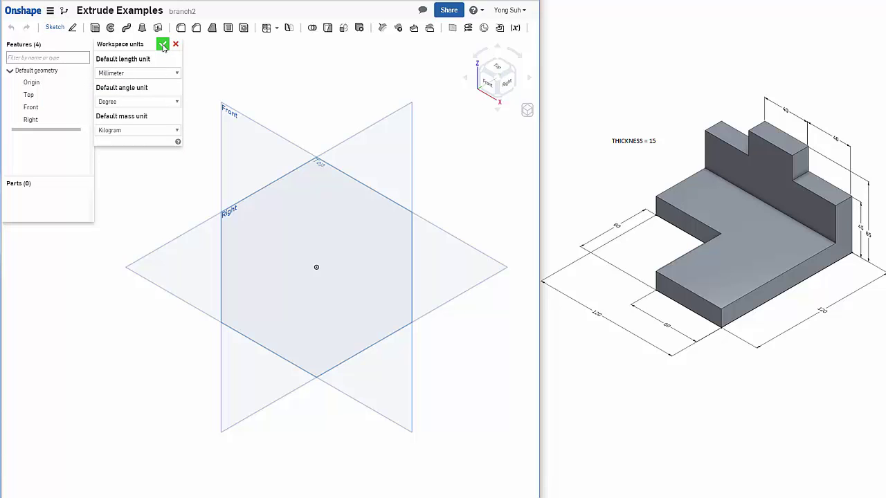
left_click(162, 44)
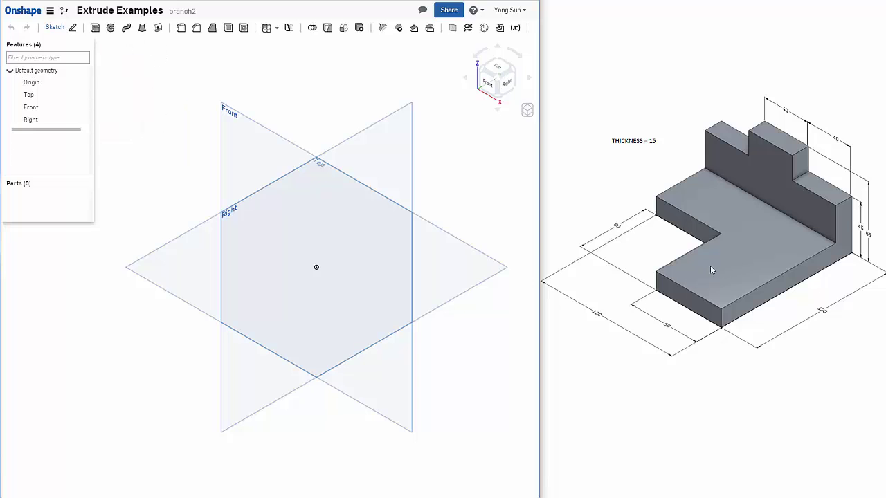
mouse_move(848, 335)
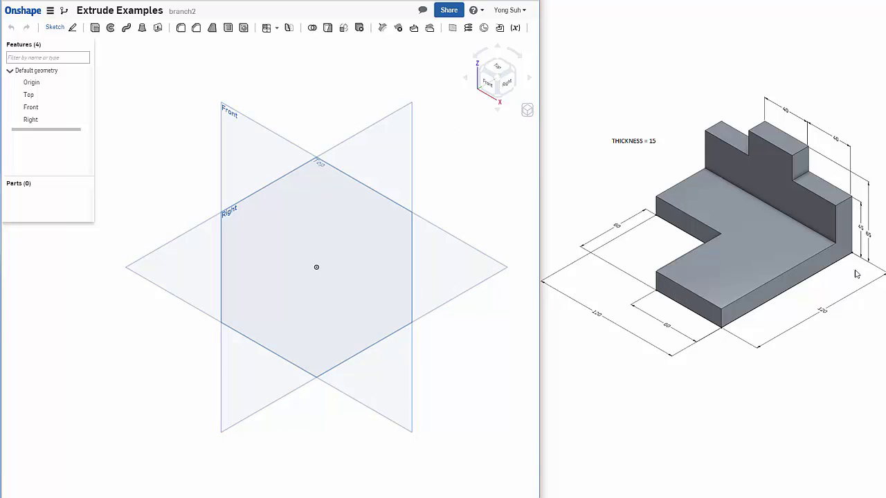
mouse_move(696, 349)
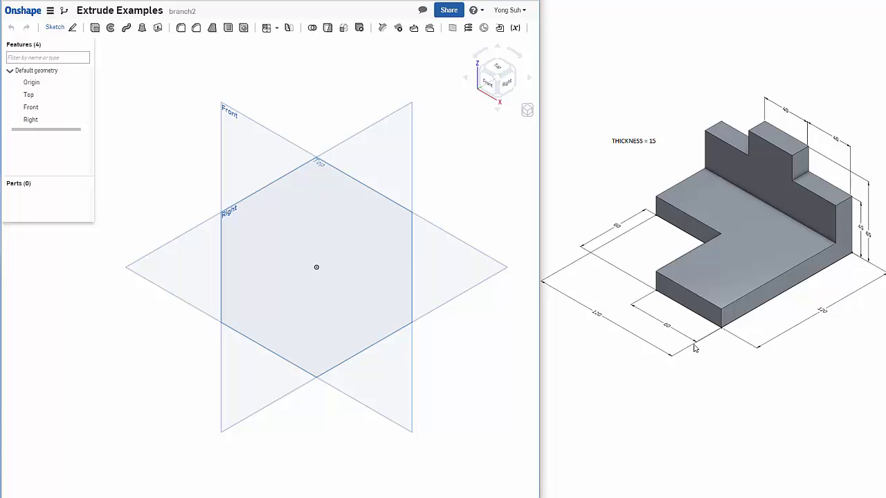
mouse_move(564, 368)
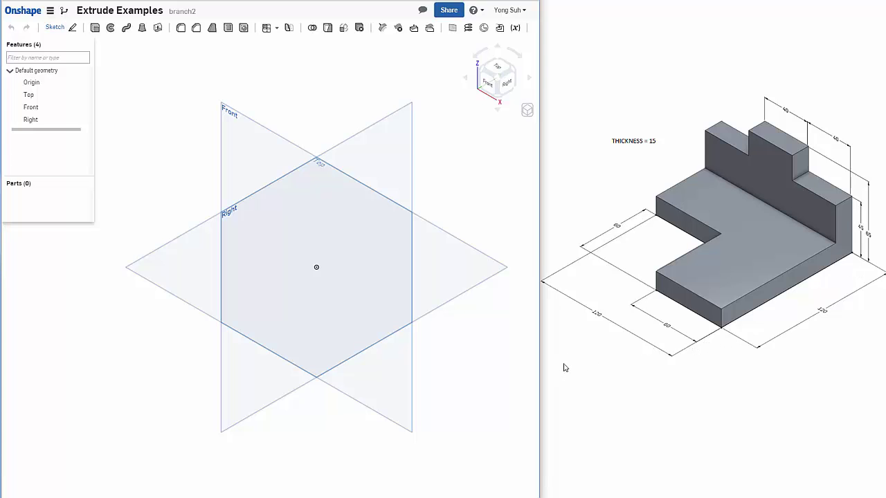
mouse_move(476, 326)
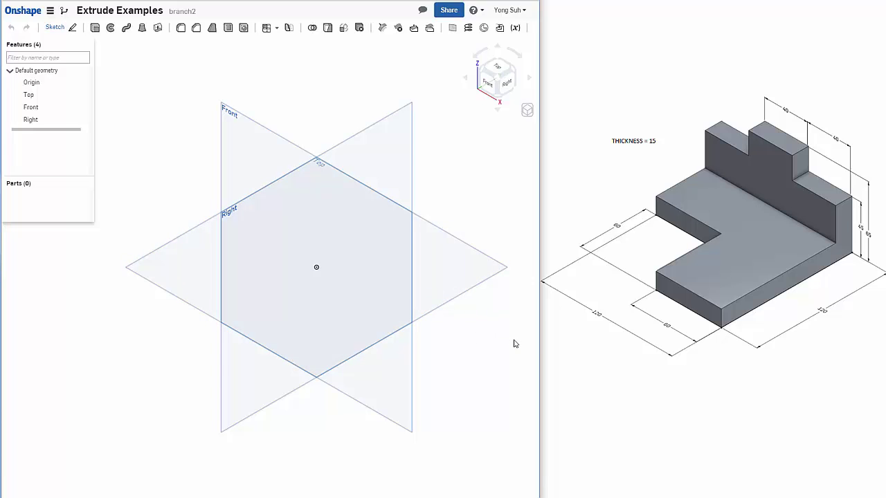
mouse_move(588, 395)
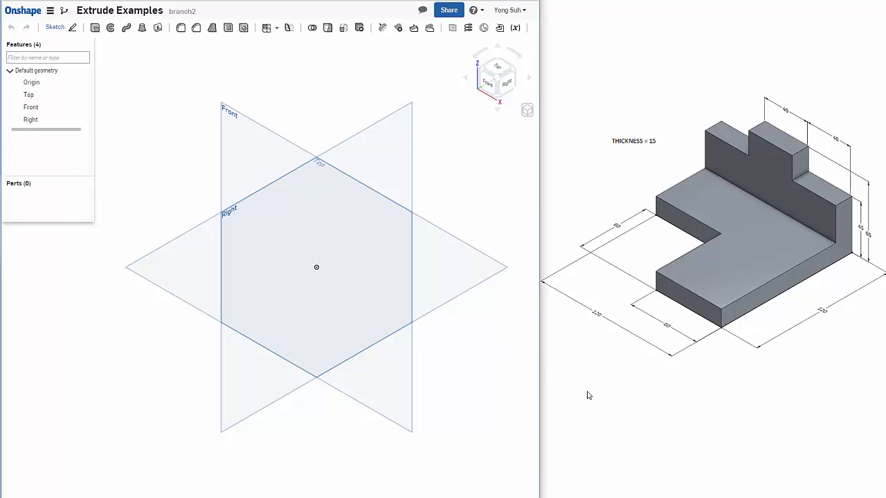
mouse_move(741, 224)
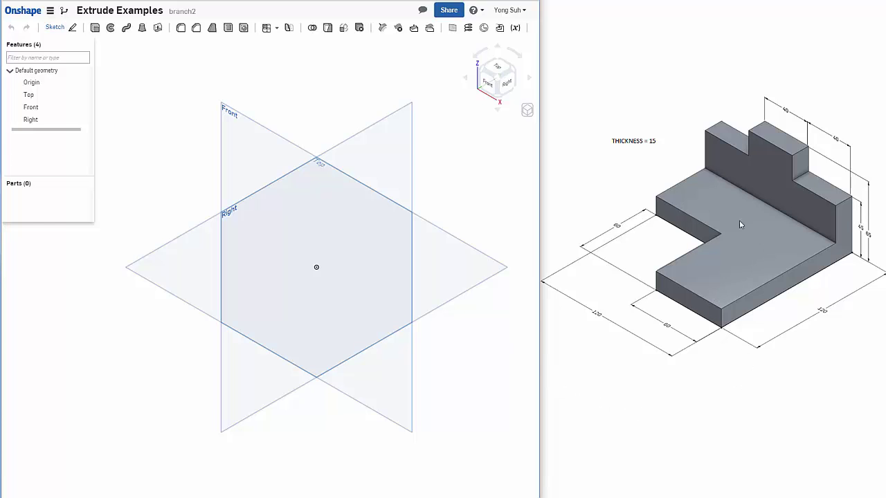
mouse_move(753, 235)
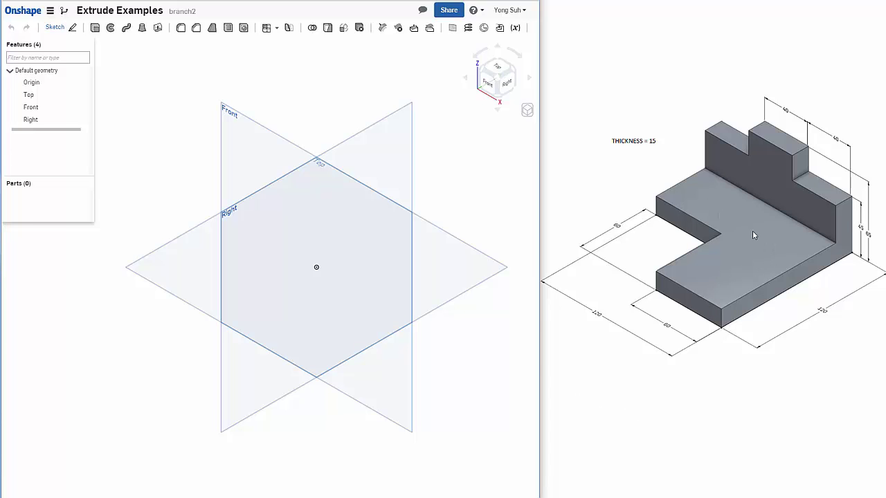
mouse_move(818, 239)
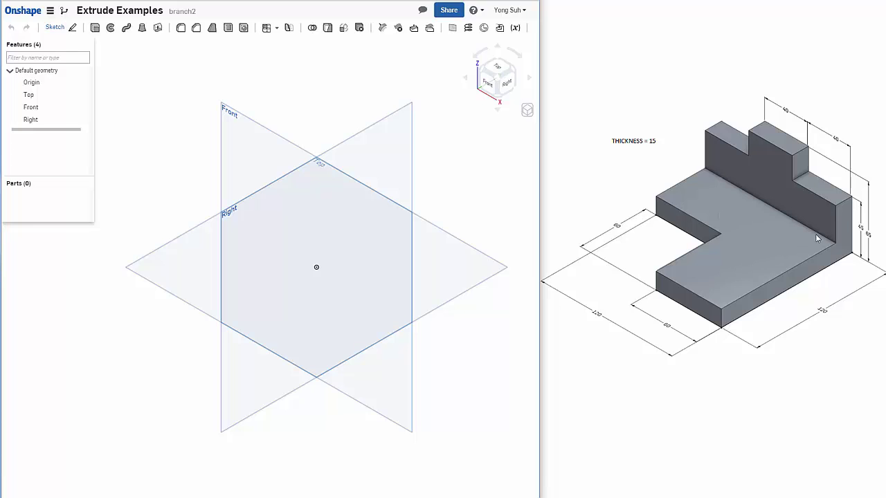
mouse_move(807, 223)
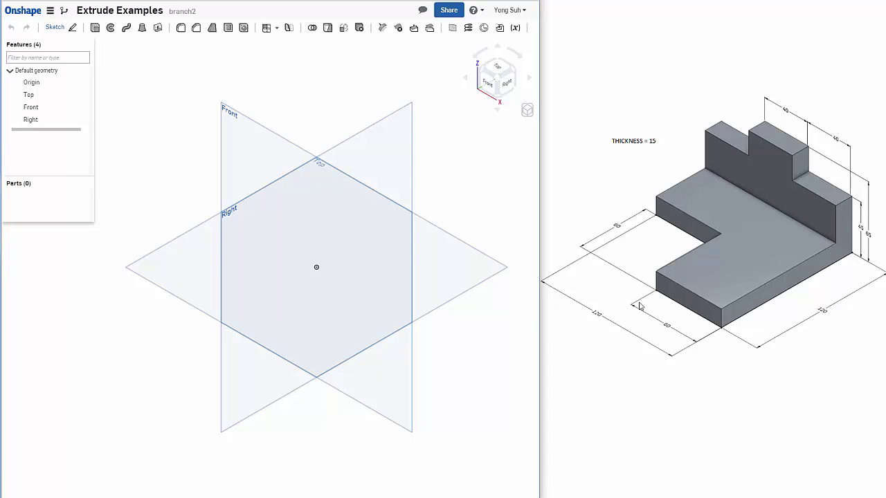
left_click(464, 290)
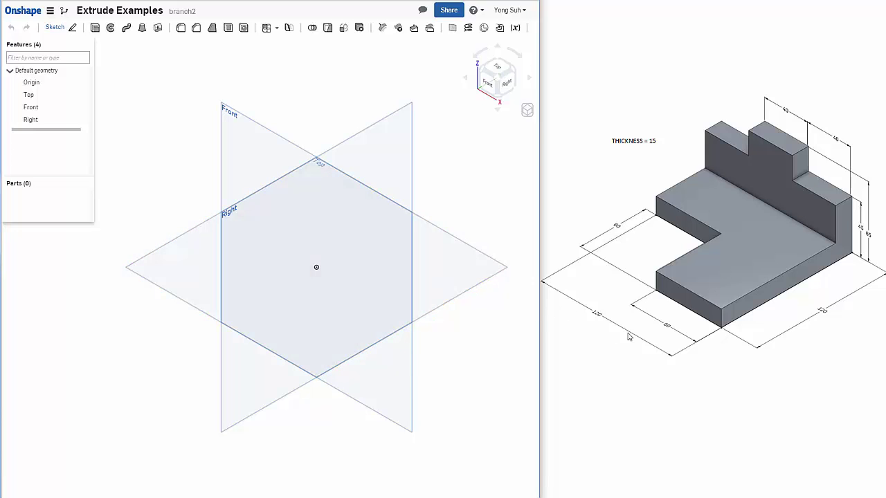
mouse_move(647, 208)
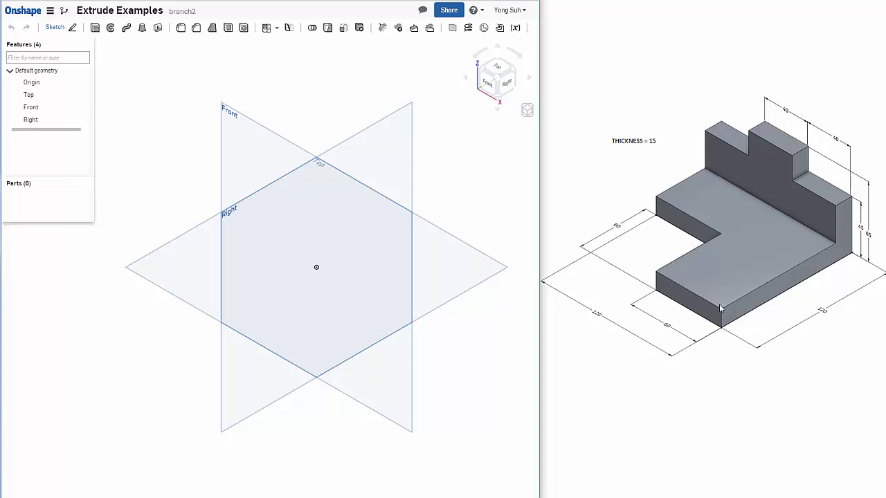
mouse_move(682, 295)
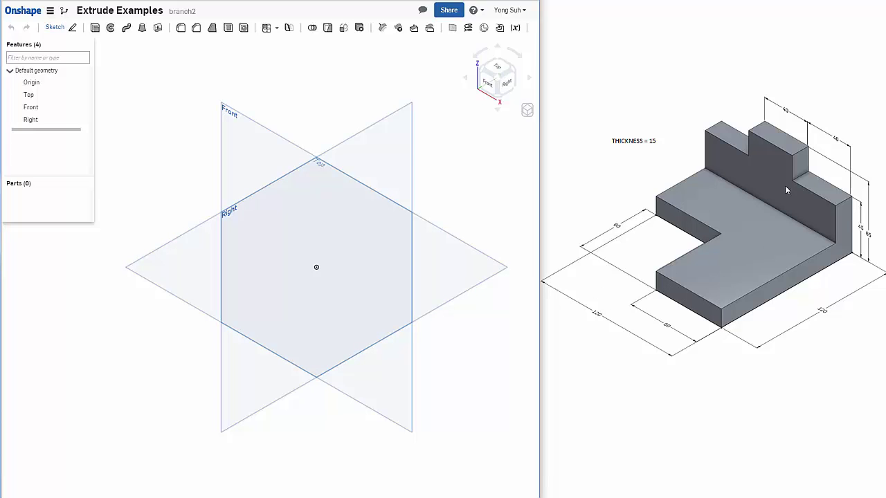
mouse_move(761, 159)
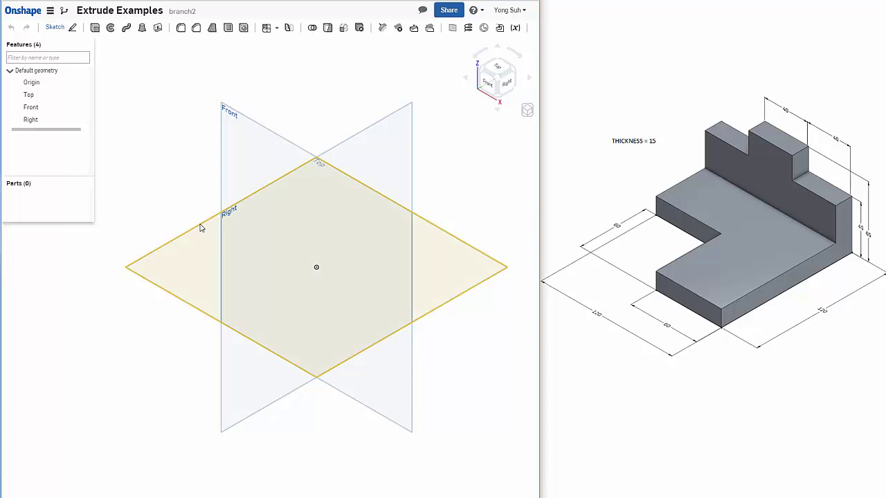
- Create Sketch 1 on the Top plane and view it normal to the sketch plane
left_click(28, 95)
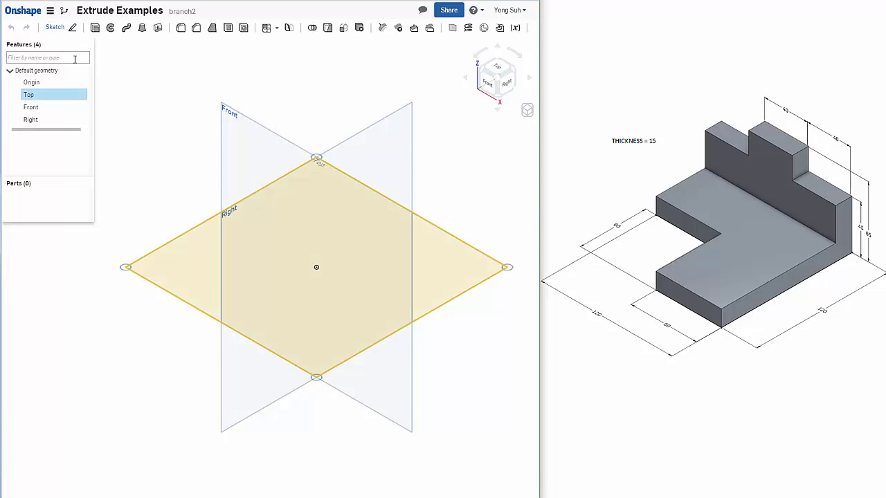
left_click(50, 28)
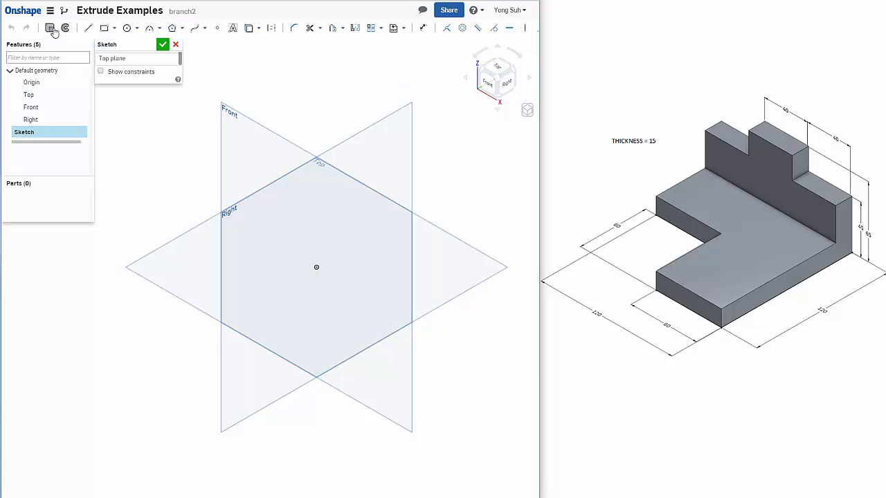
right_click(316, 267)
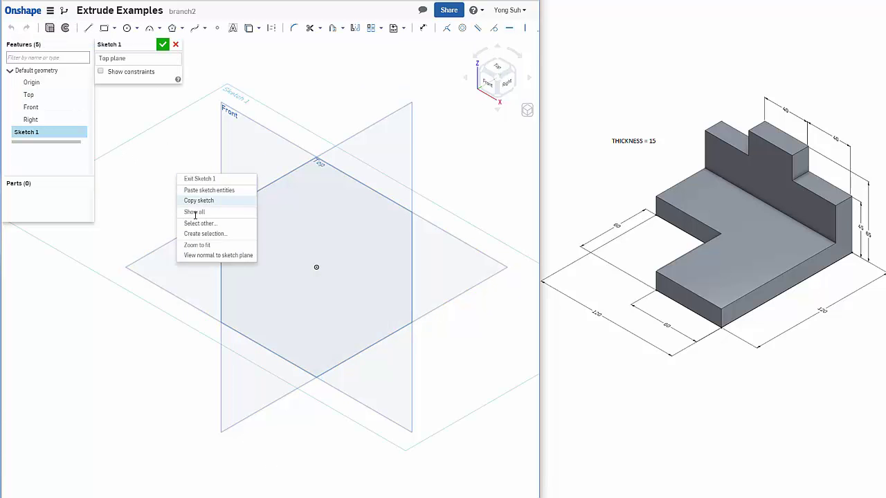
left_click(218, 255)
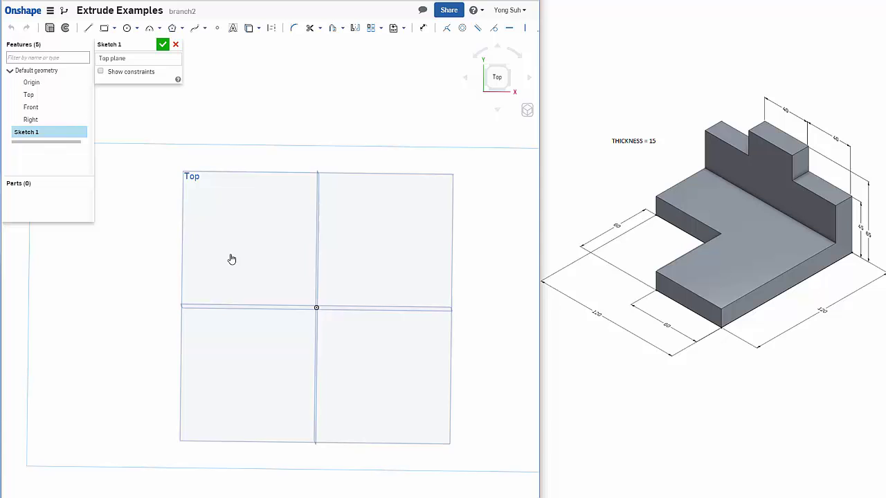
left_click(366, 327)
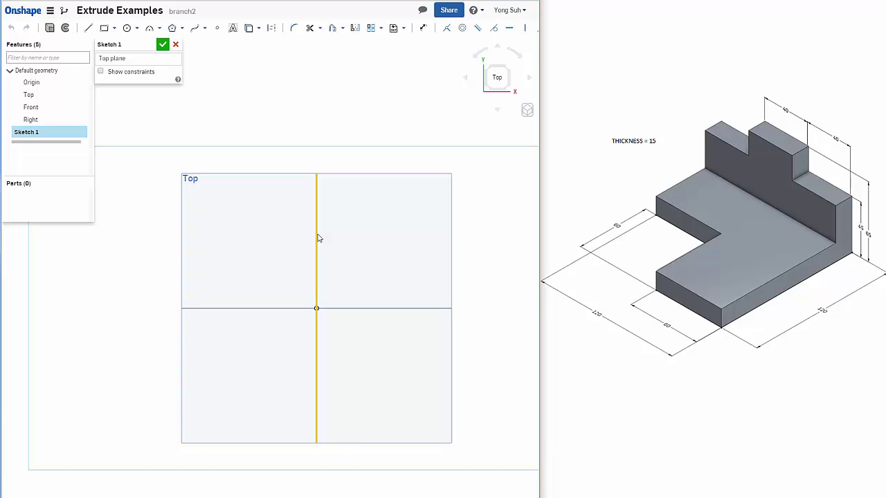
mouse_move(316, 280)
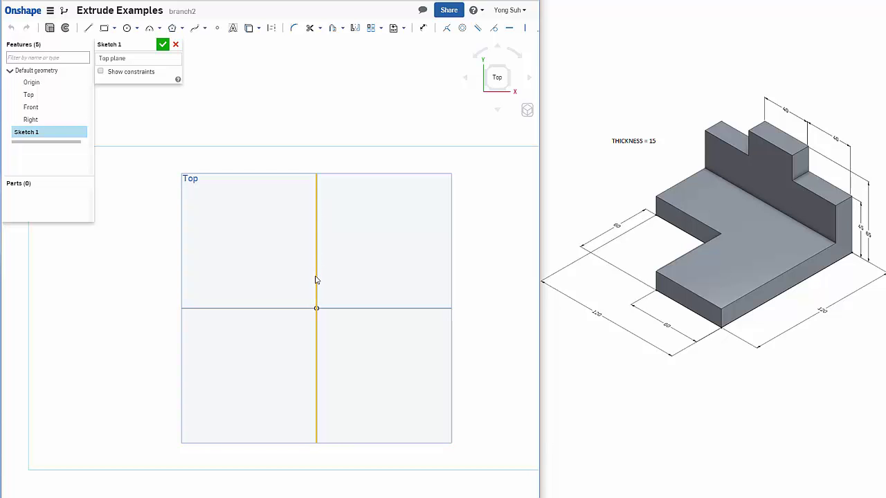
mouse_move(318, 278)
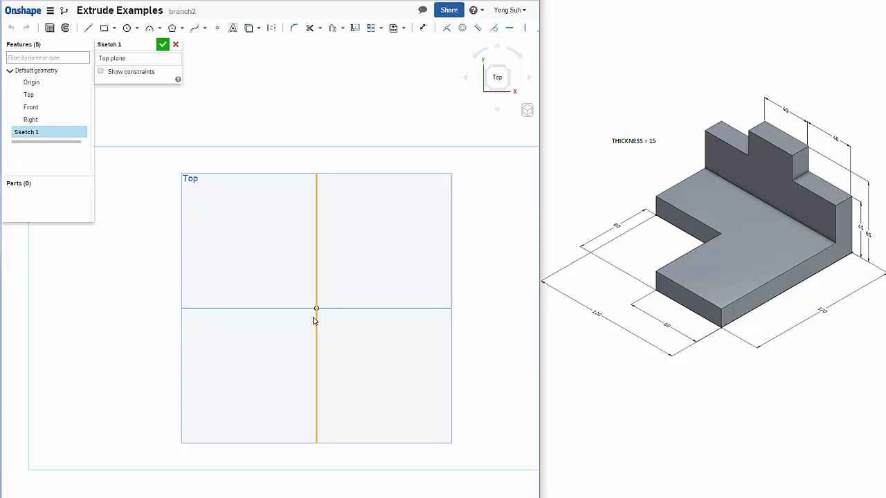
- Start the Line tool to draw the L-shaped profile from the origin
left_click(316, 308)
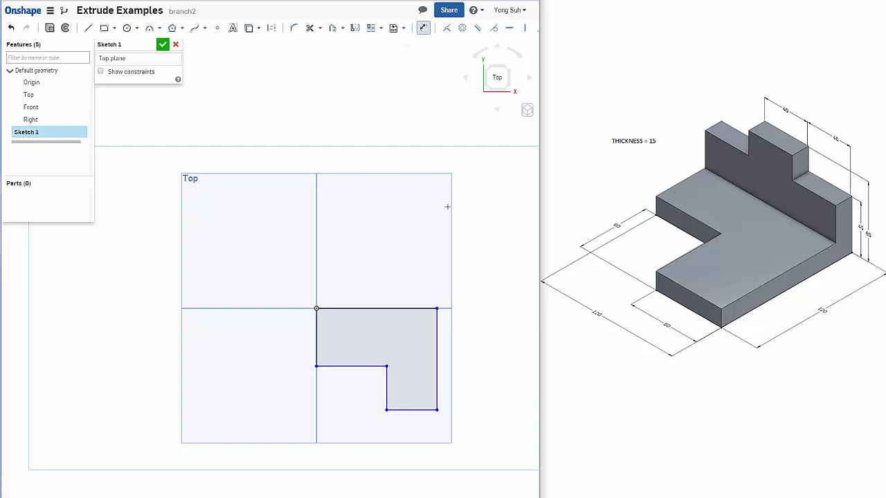
mouse_move(518, 393)
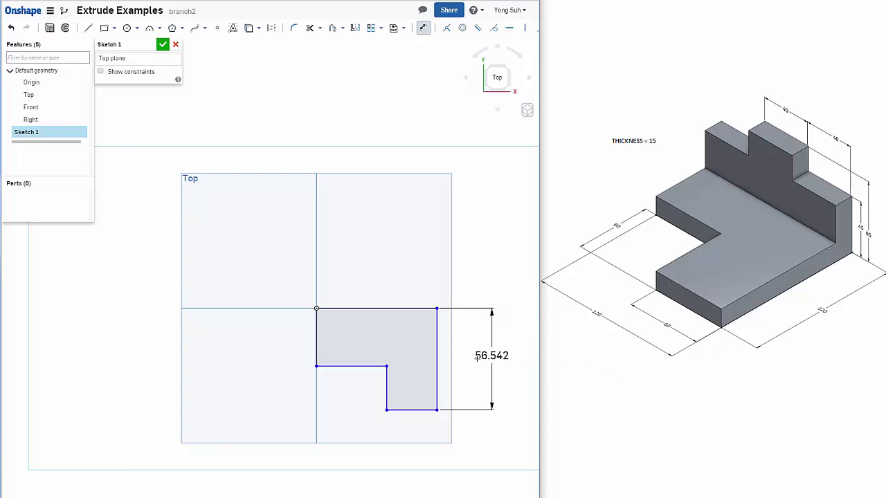
- Set the right edge's vertical dimension to 120 and place a horizontal dimension below
double_click(491, 355)
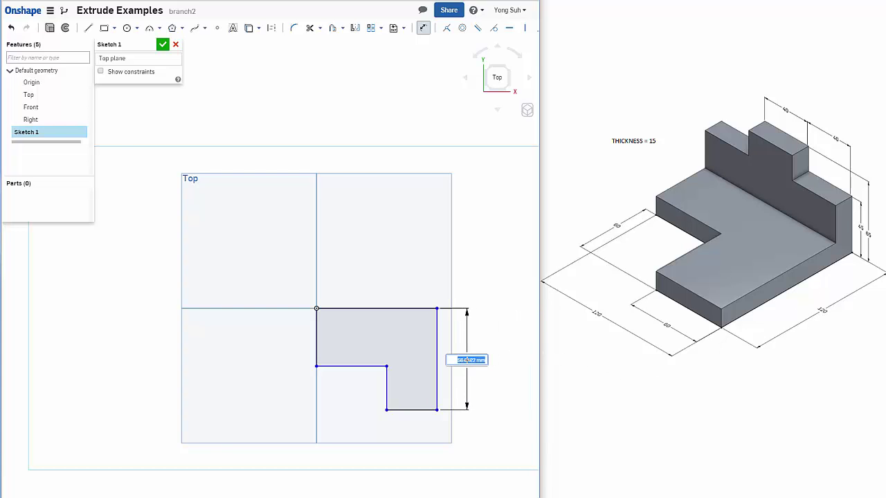
type("120")
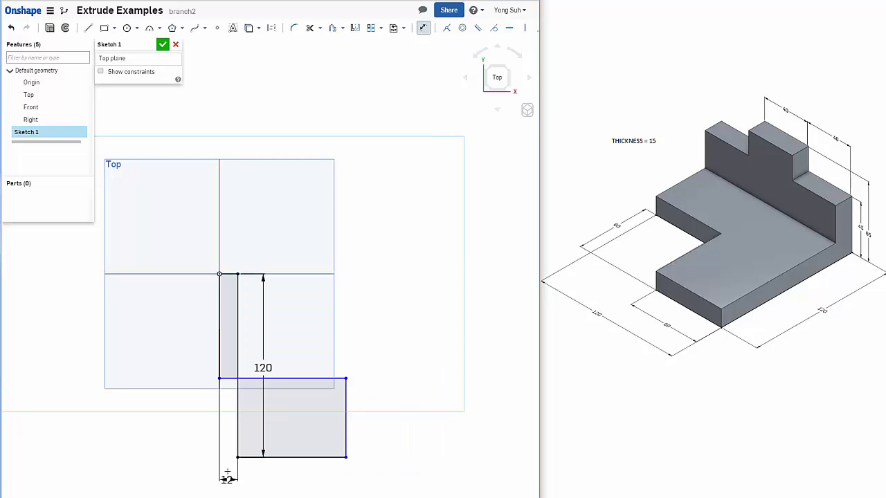
left_click(227, 479)
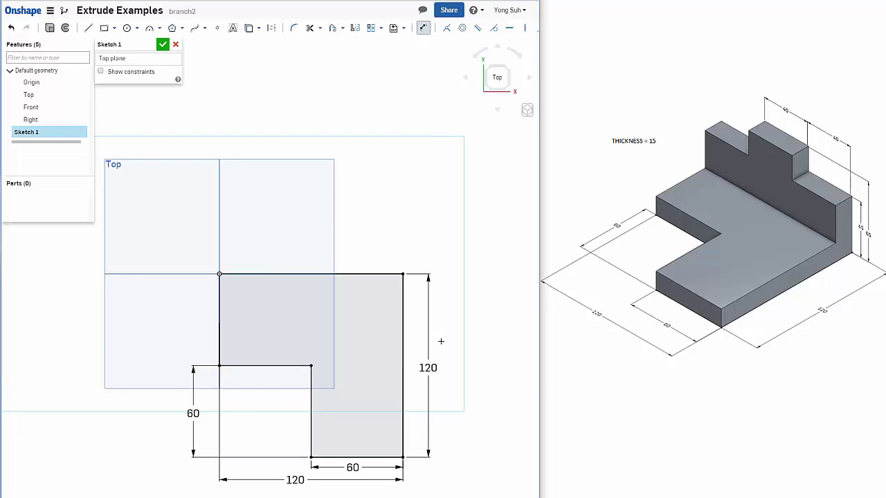
- Switch the view to Isometric from the view cube dropdown
left_click(527, 110)
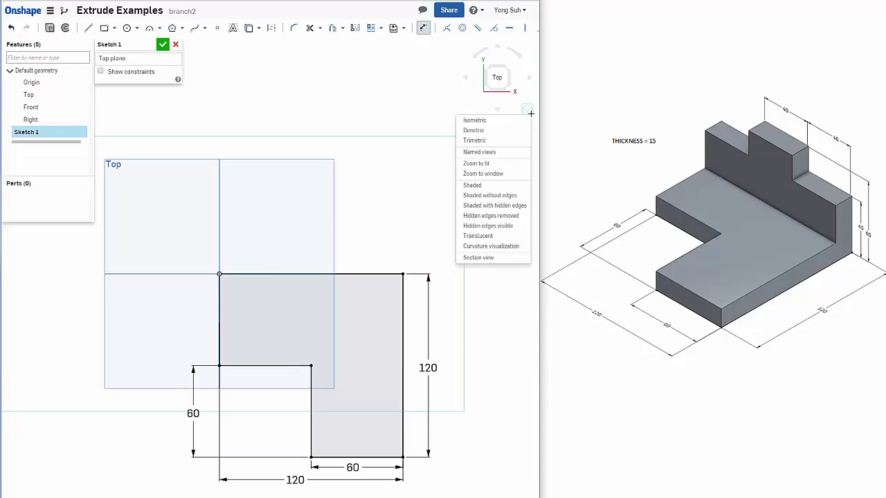
mouse_move(474, 130)
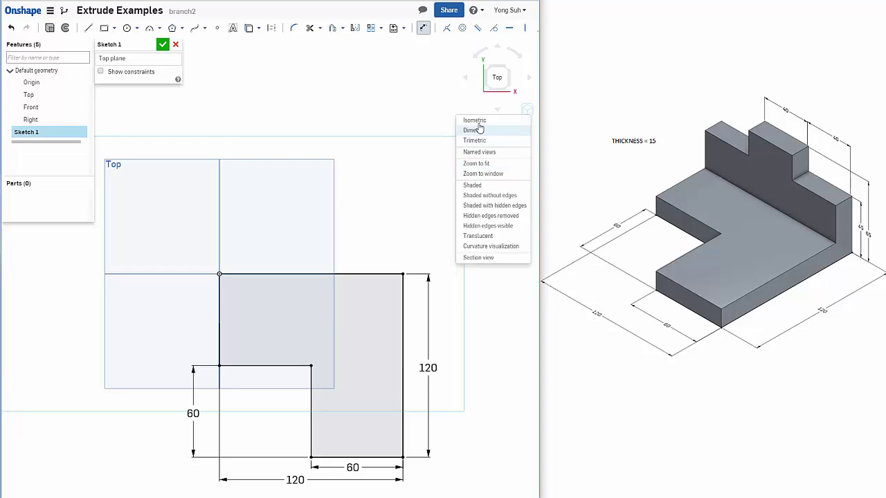
left_click(475, 131)
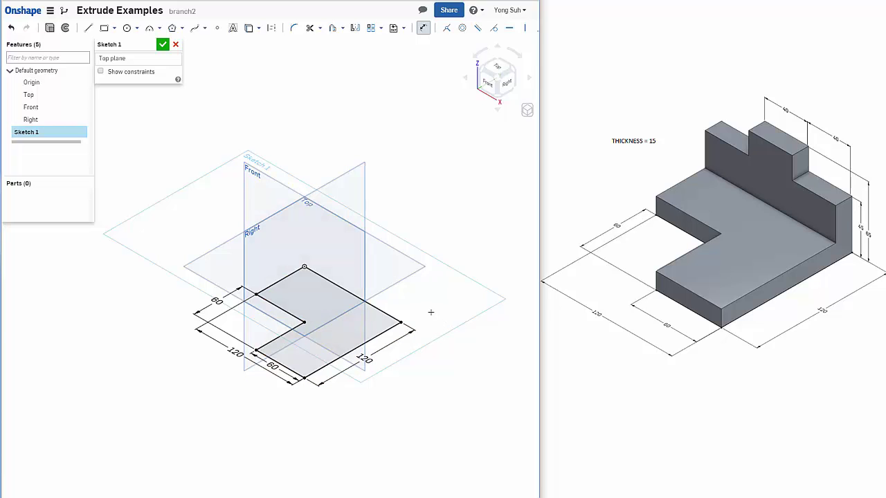
mouse_move(311, 89)
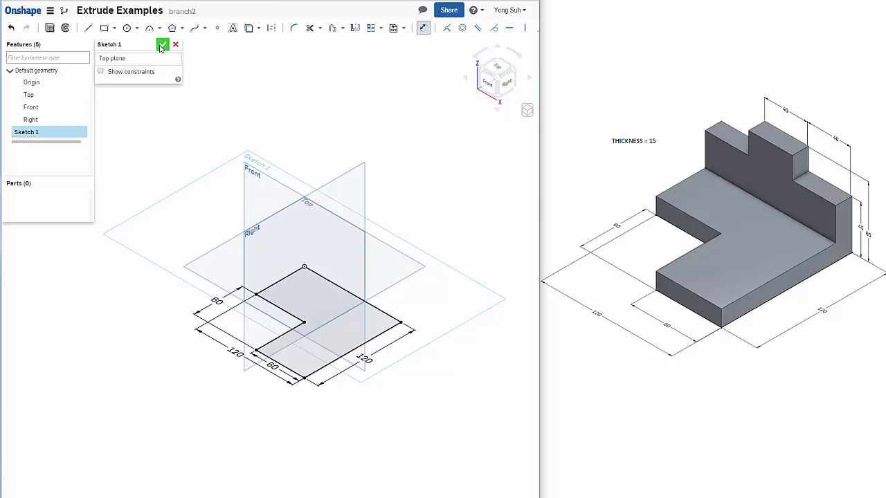
- Exit the sketch and extrude the L-shaped region 15 mm as Extrude 1
left_click(163, 45)
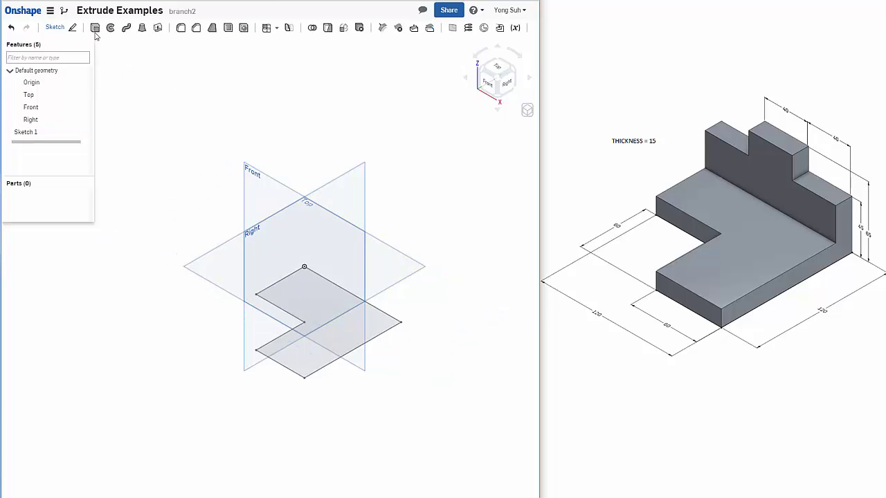
mouse_move(95, 28)
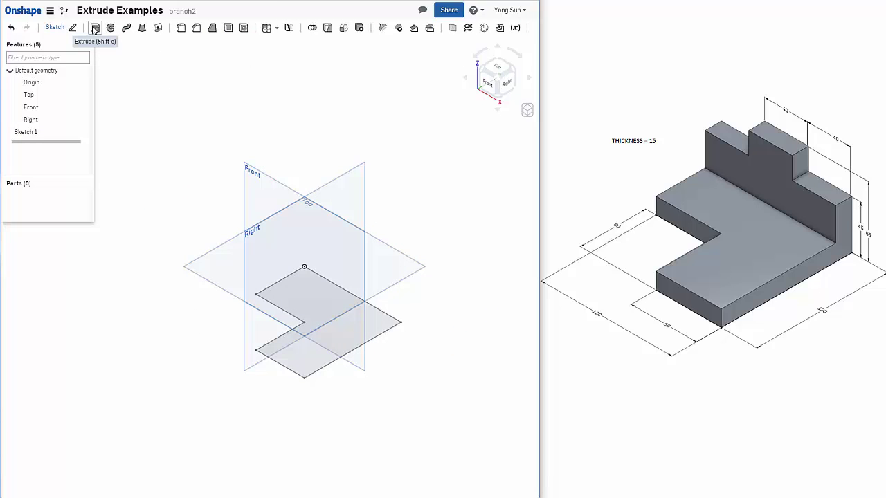
left_click(95, 27)
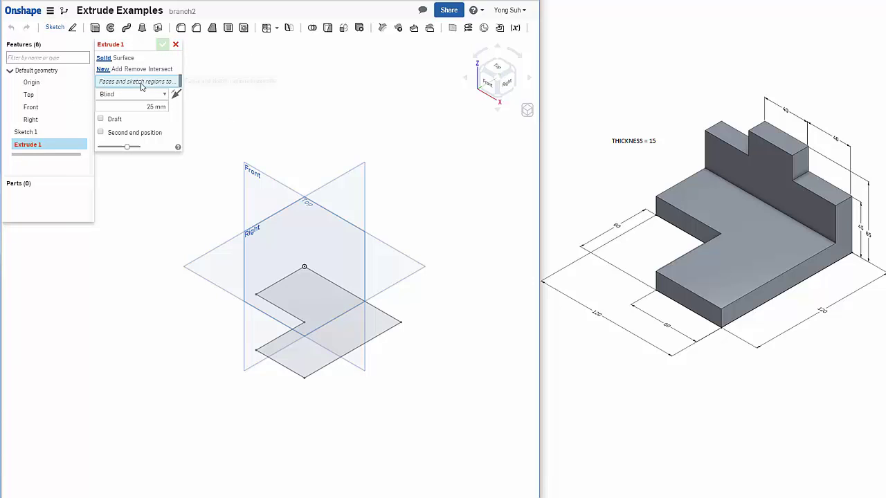
left_click(329, 310)
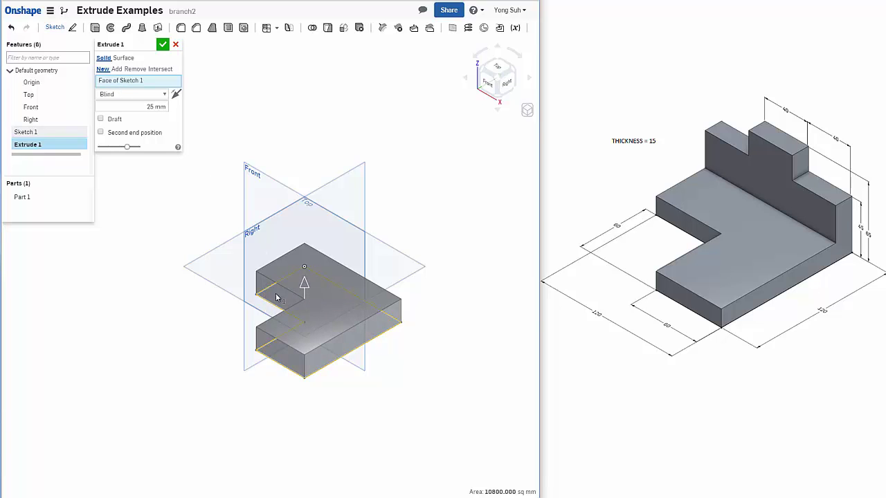
mouse_move(812, 291)
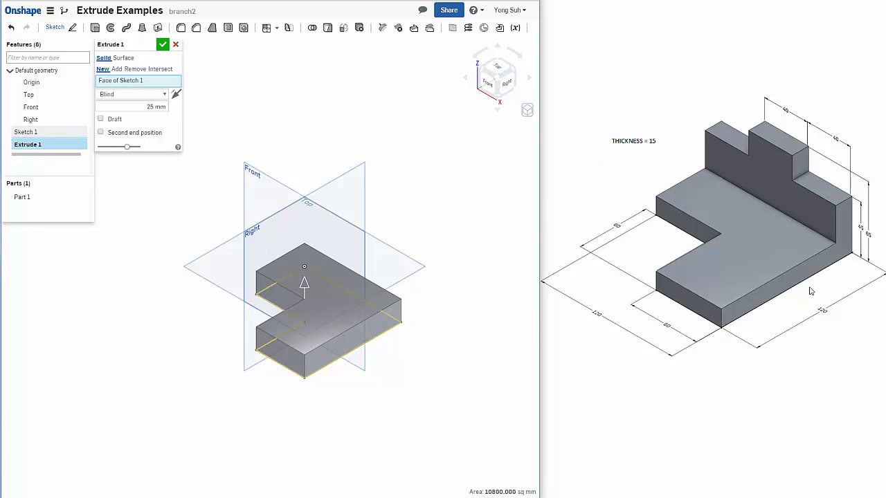
mouse_move(640, 148)
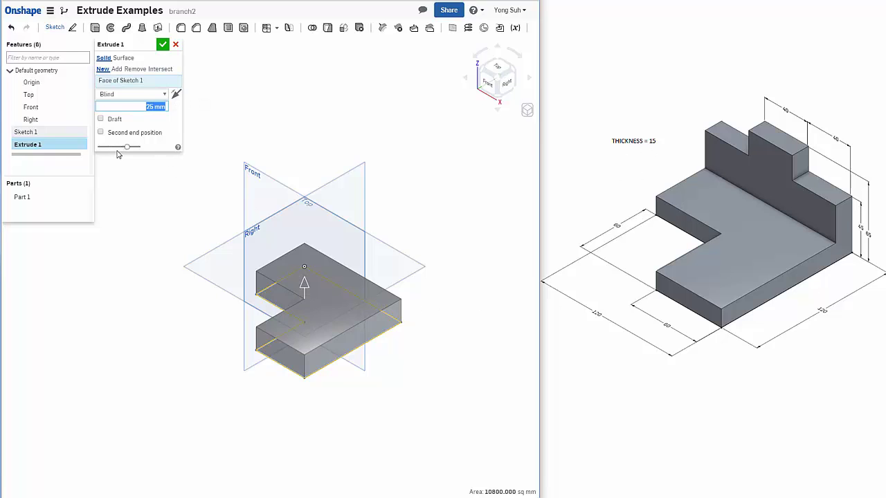
type("15 mm")
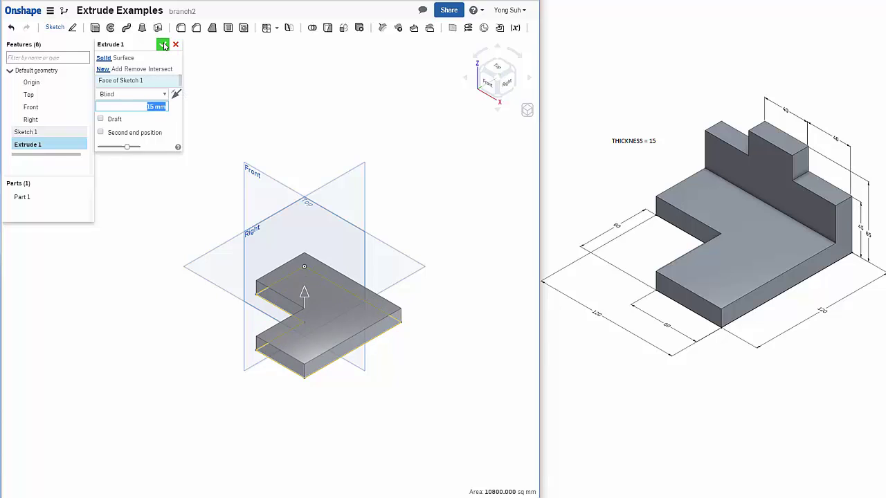
left_click(162, 44)
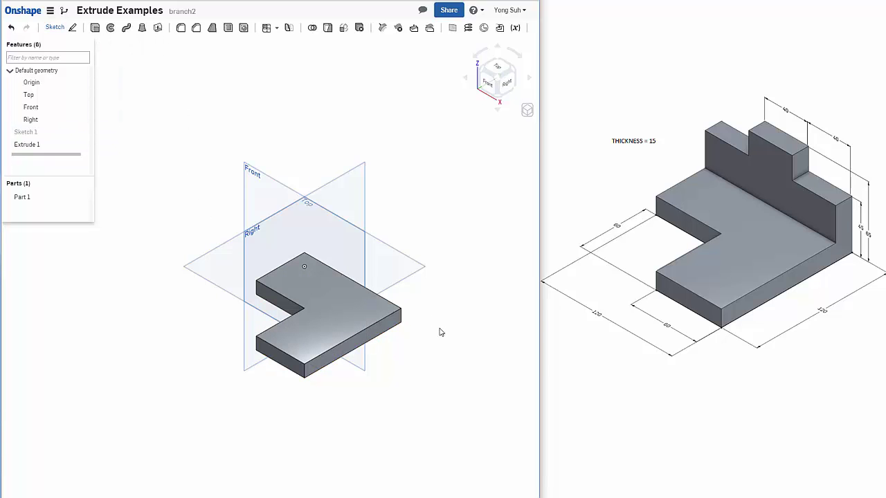
mouse_move(800, 197)
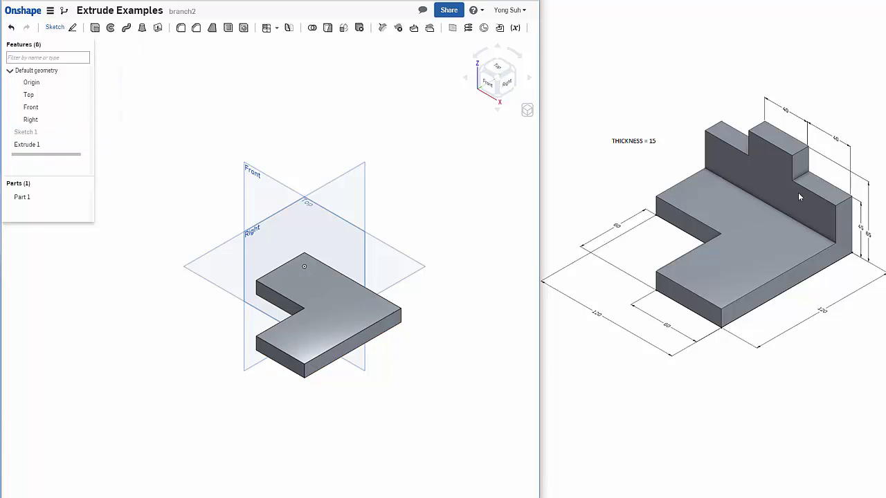
mouse_move(829, 234)
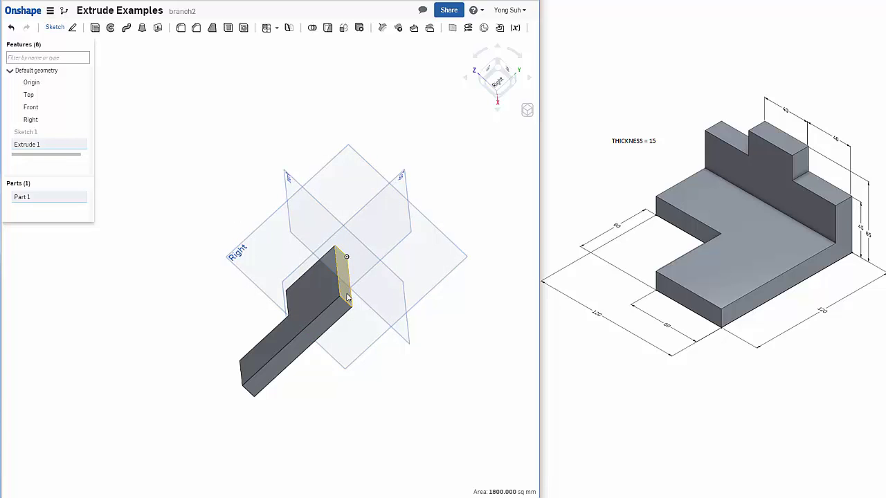
mouse_move(55, 27)
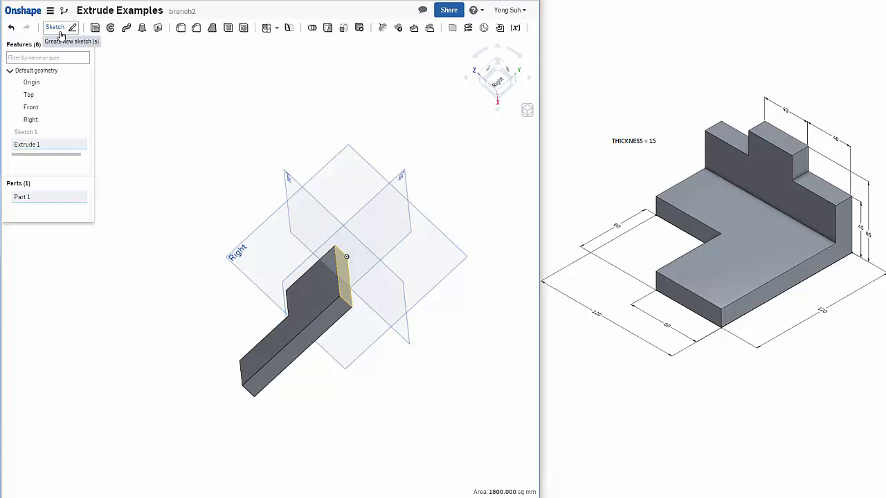
mouse_move(55, 27)
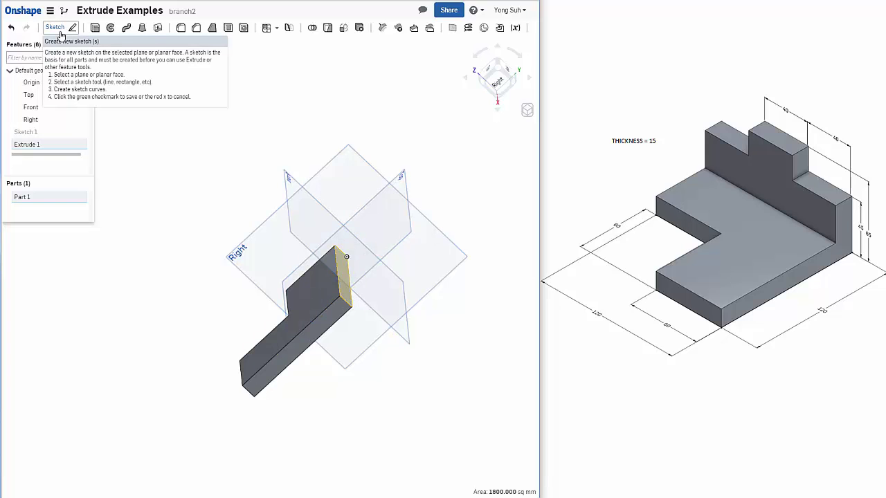
- Start Sketch 2 on the selected end face of the plate
left_click(55, 27)
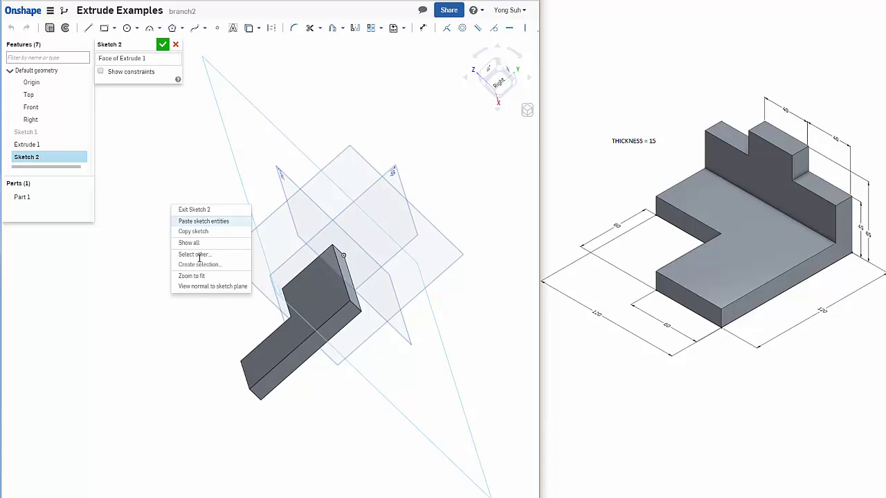
- View Sketch 2 face-on, set the wall height dimension to 65, and return to isometric
left_click(213, 286)
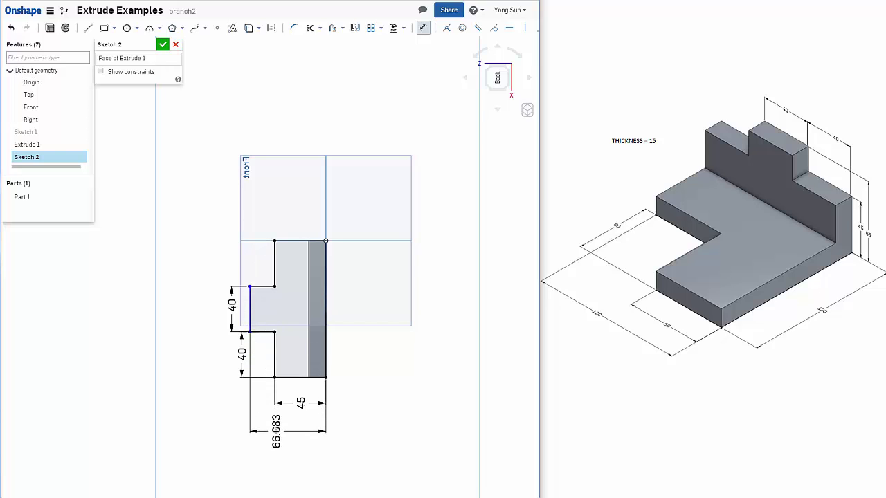
double_click(275, 431)
type("65")
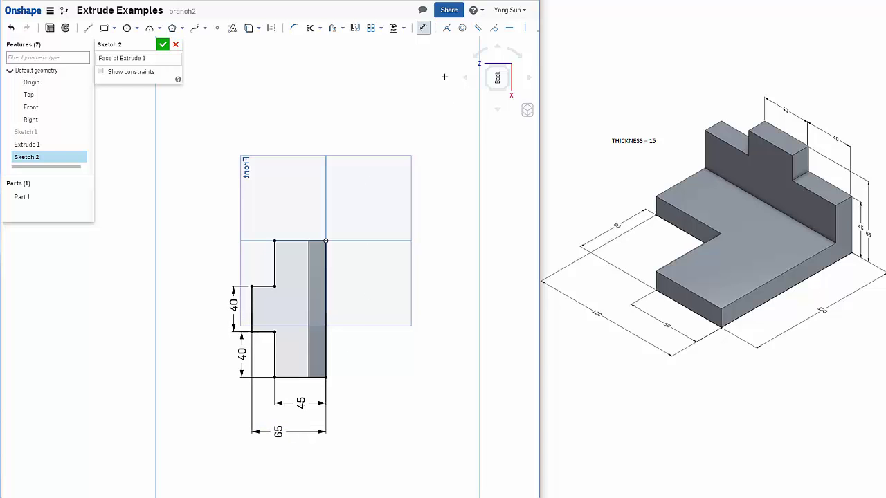
left_click(527, 110)
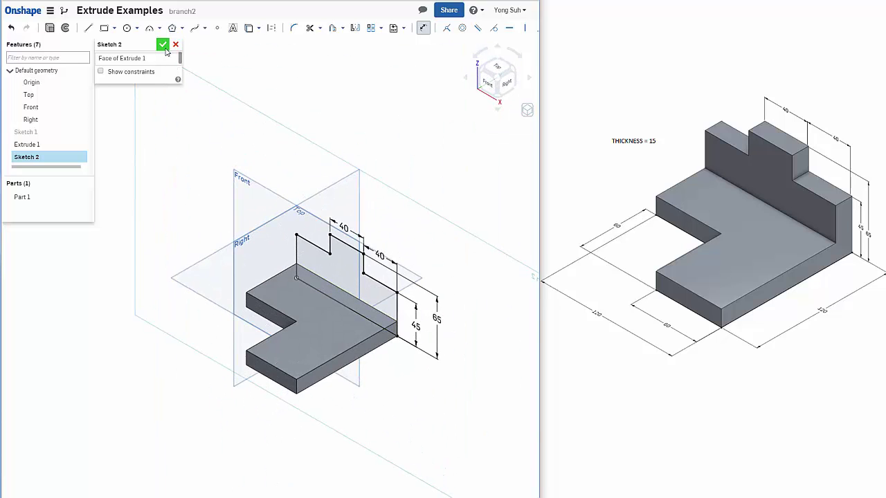
- Extrude the stepped profile 15 mm in the opposite direction, adding it to Part 1
left_click(162, 44)
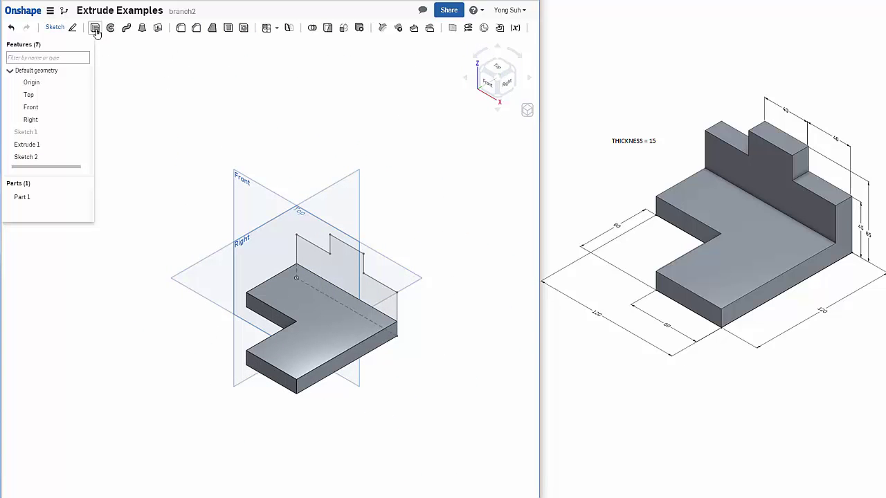
left_click(95, 27)
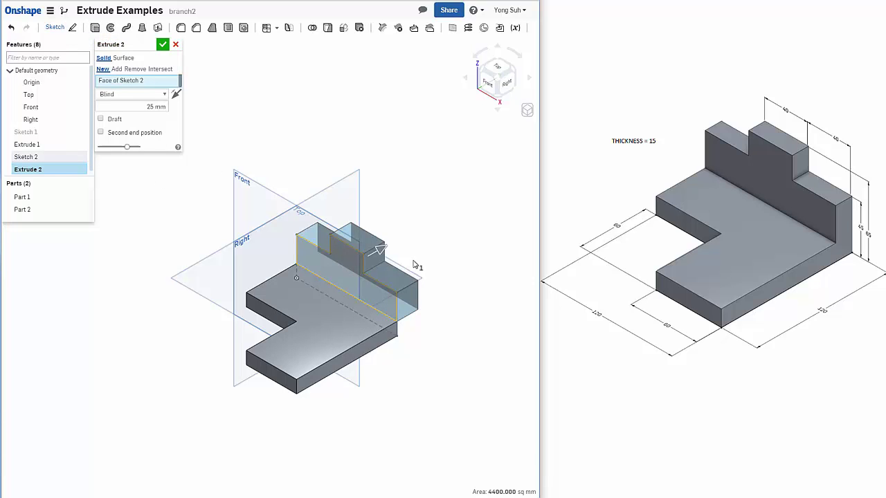
mouse_move(175, 128)
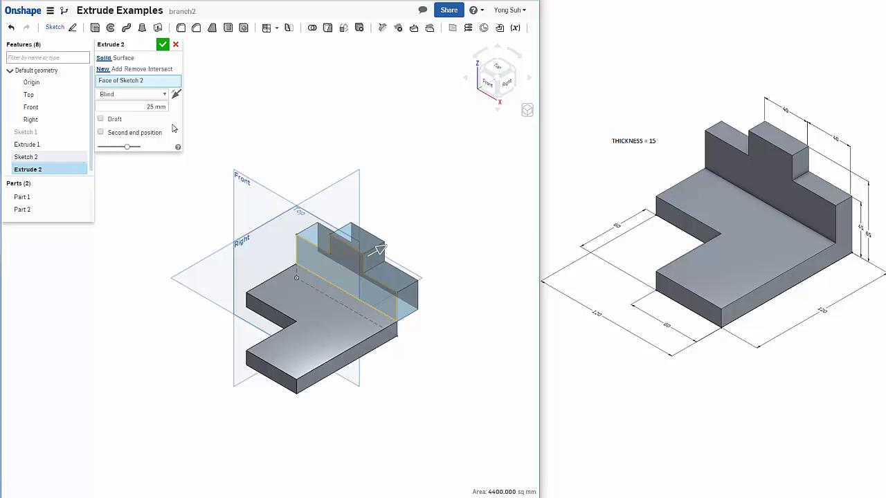
mouse_move(176, 94)
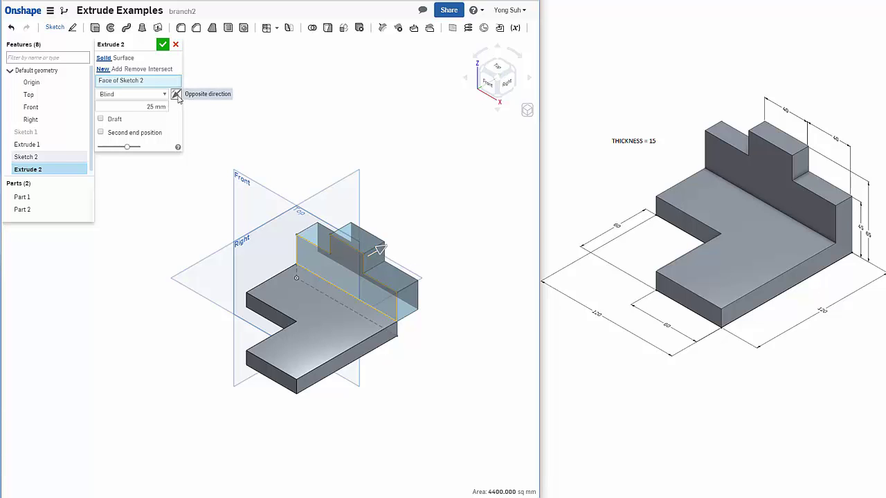
left_click(176, 94)
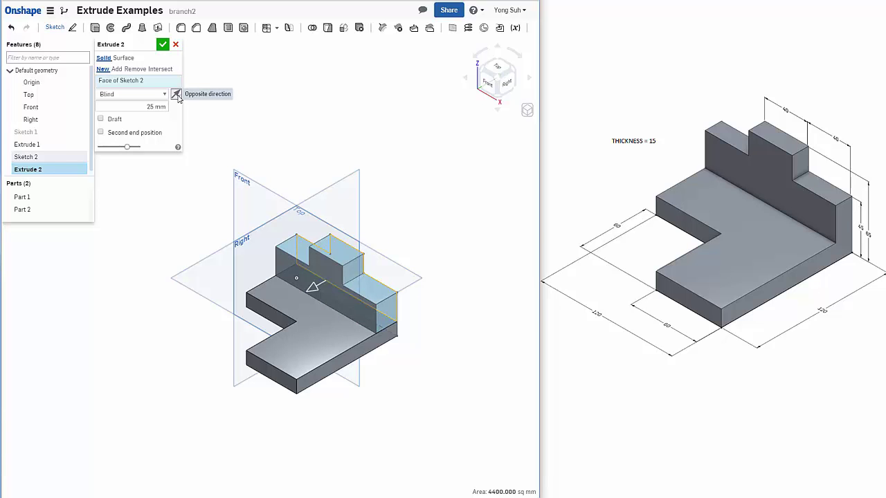
mouse_move(475, 144)
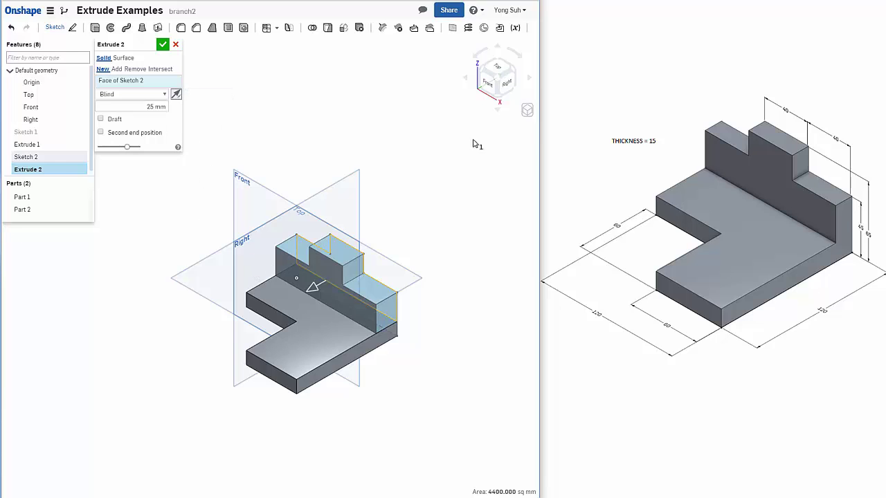
left_click(131, 106)
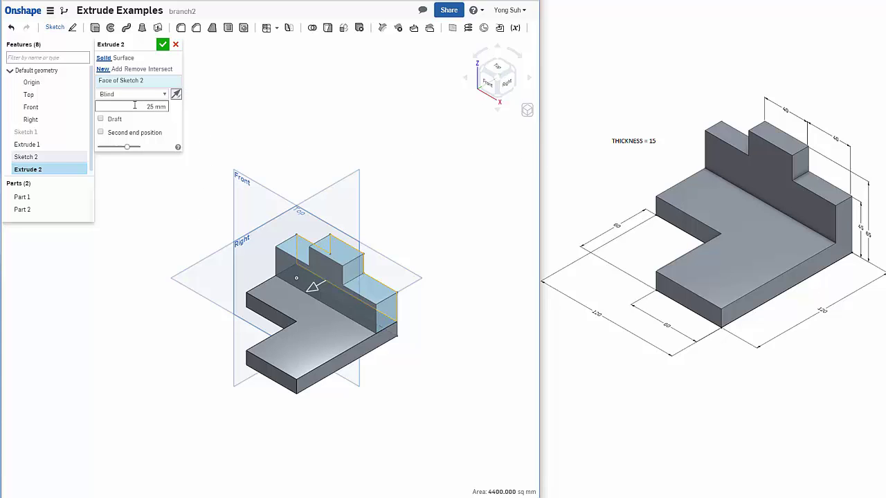
type("15")
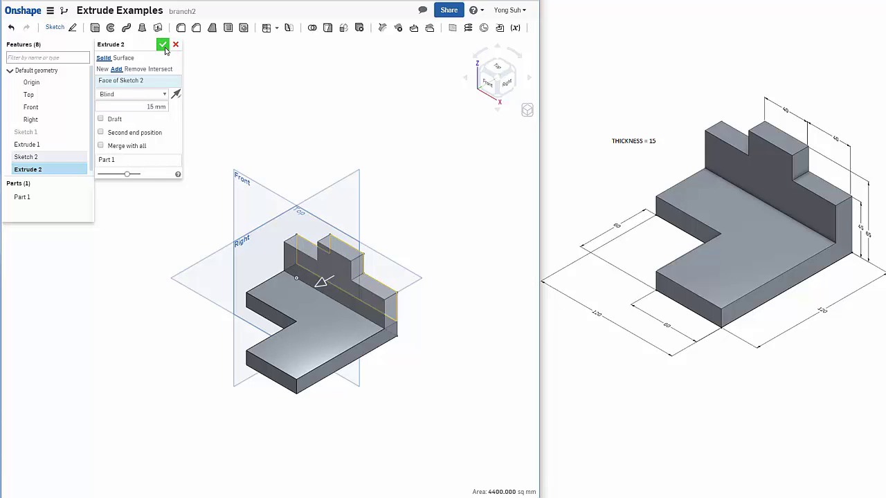
left_click(163, 44)
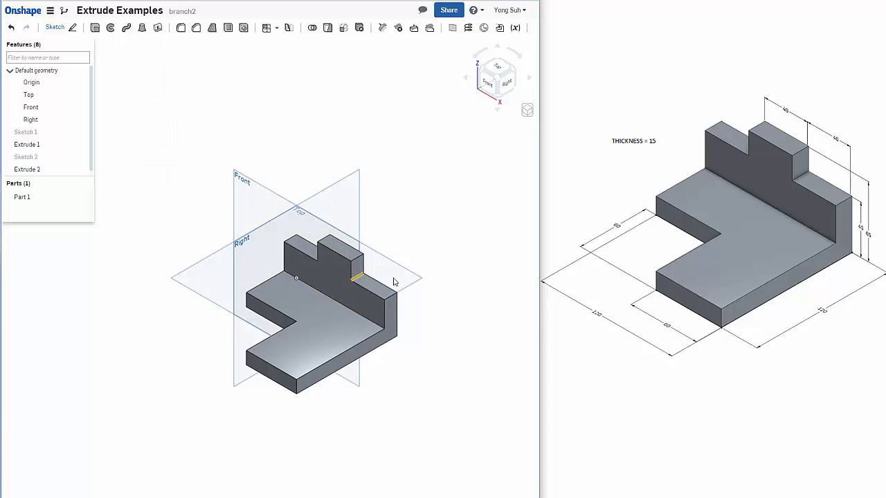
mouse_move(488, 338)
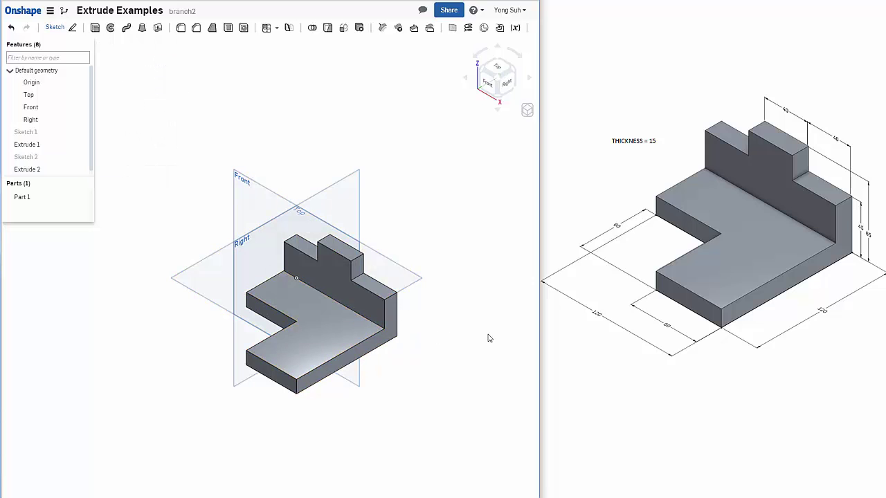
- Open the view cube's dropdown menu over the finished stepped part
left_click(527, 110)
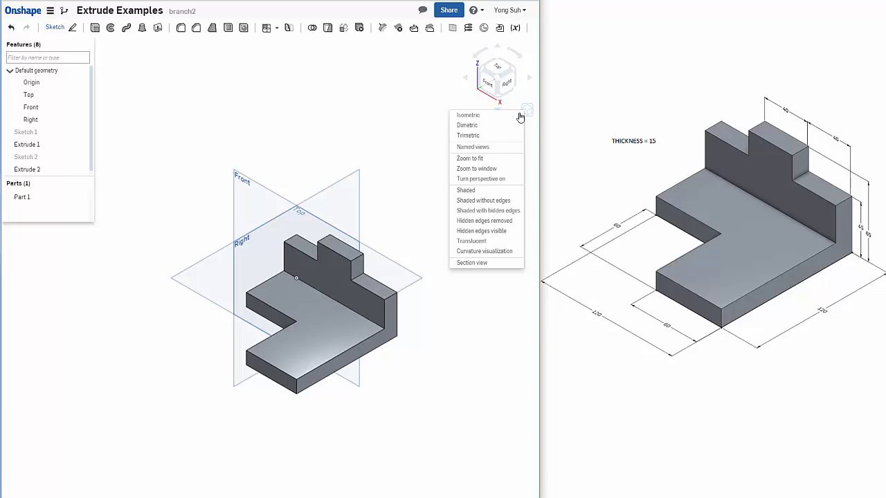